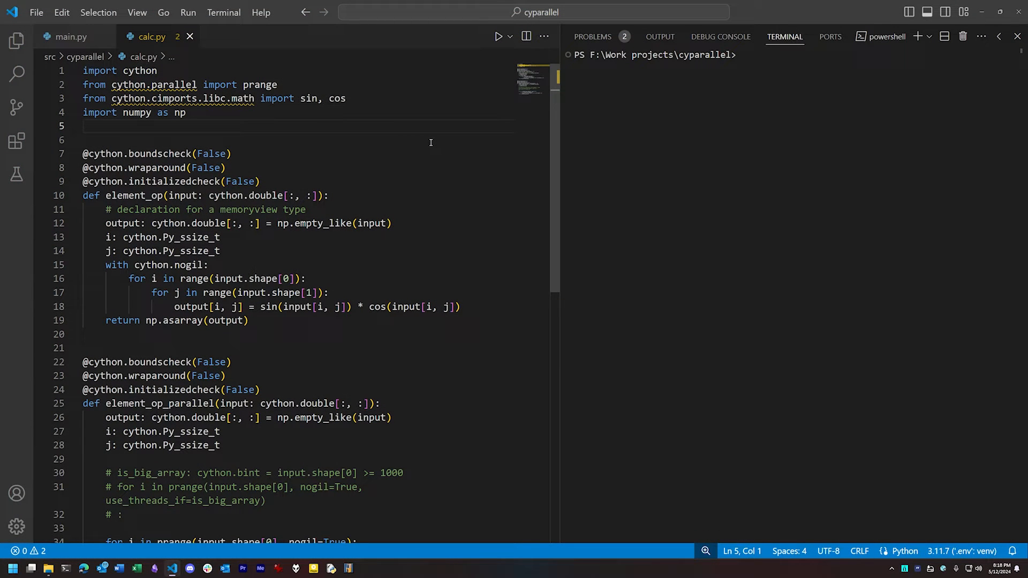
{"action": "mouse_move", "coordinate": [427, 137]}
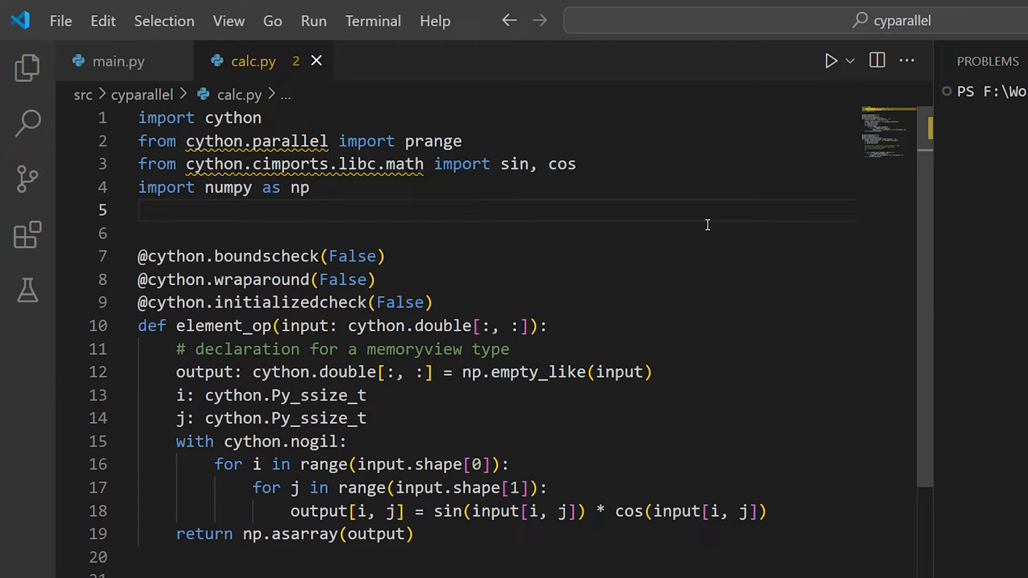
Step: Review calc.py's memoryview comment and the cython.double typed signature below the decorators
{"action": "scroll", "scroll_direction": "down", "scroll_amount": 3}
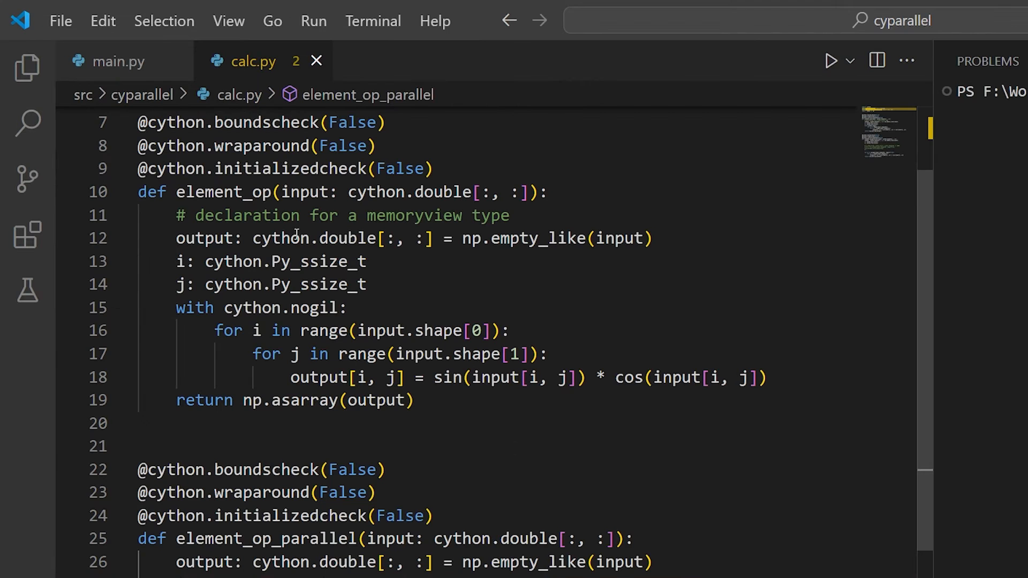
{"action": "double_click", "coordinate": [312, 238]}
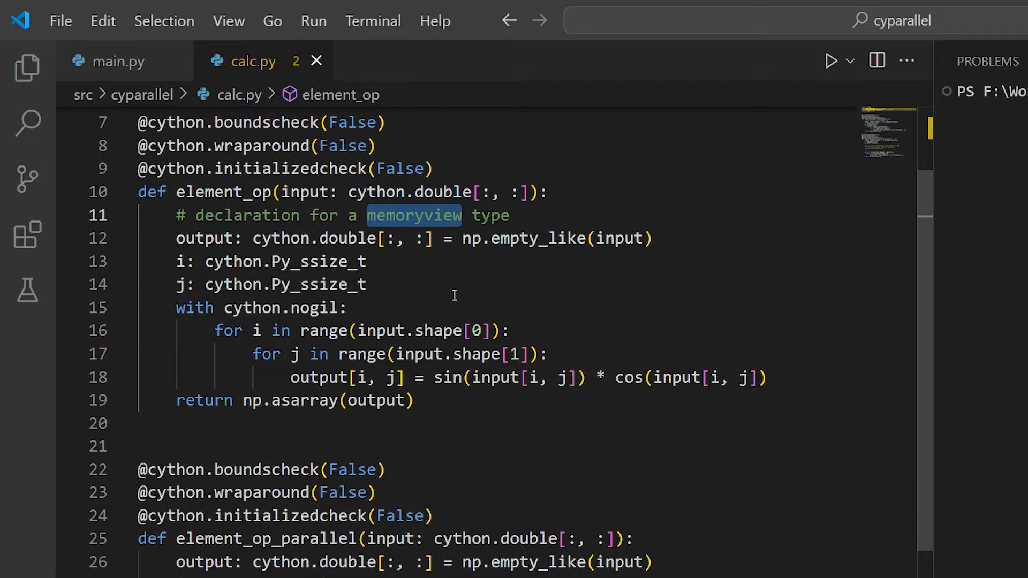
{"action": "mouse_move", "coordinate": [447, 268]}
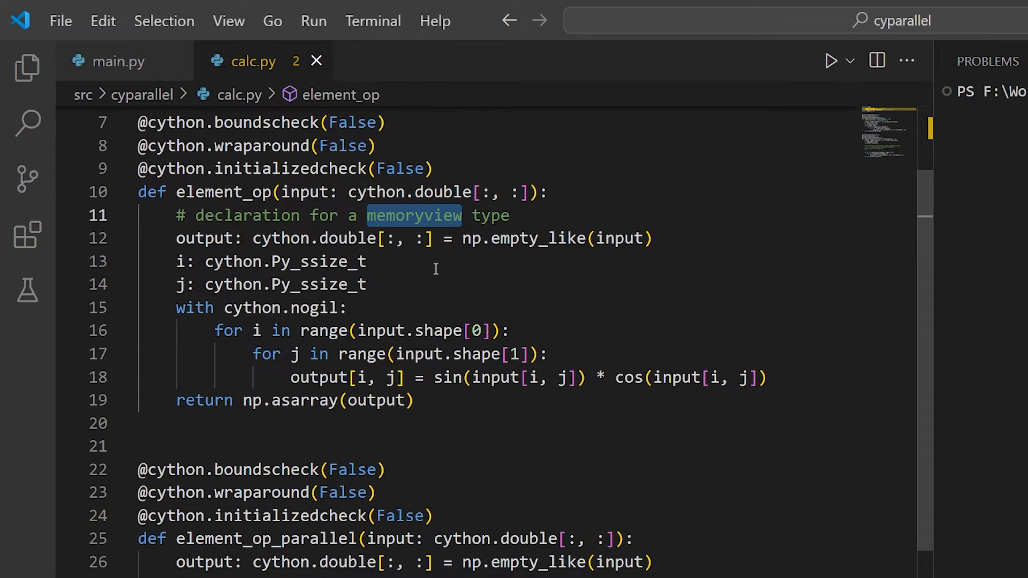
{"action": "scroll", "scroll_direction": "down", "scroll_amount": 3}
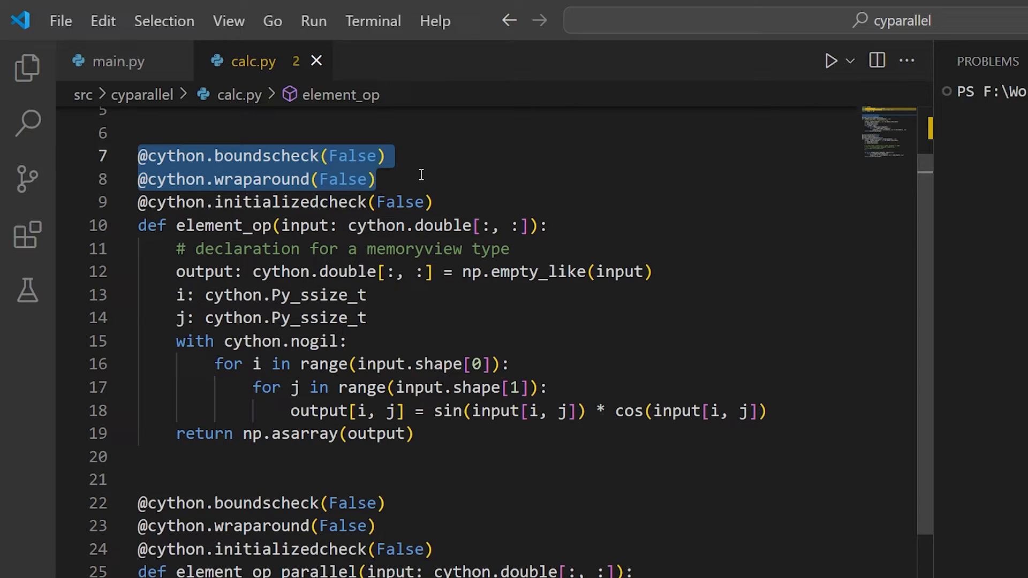
{"action": "mouse_move", "coordinate": [439, 185]}
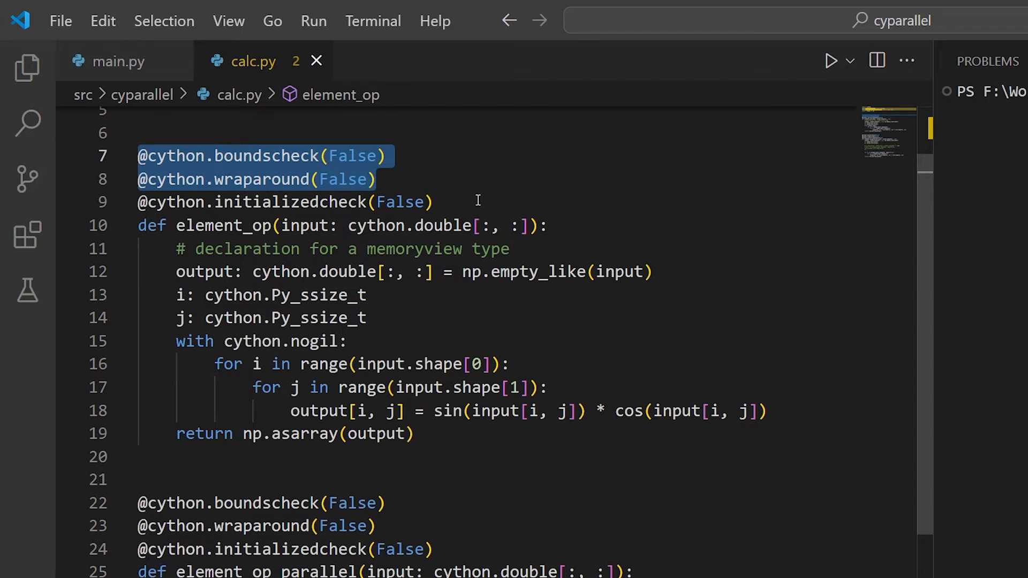
{"action": "mouse_move", "coordinate": [349, 296]}
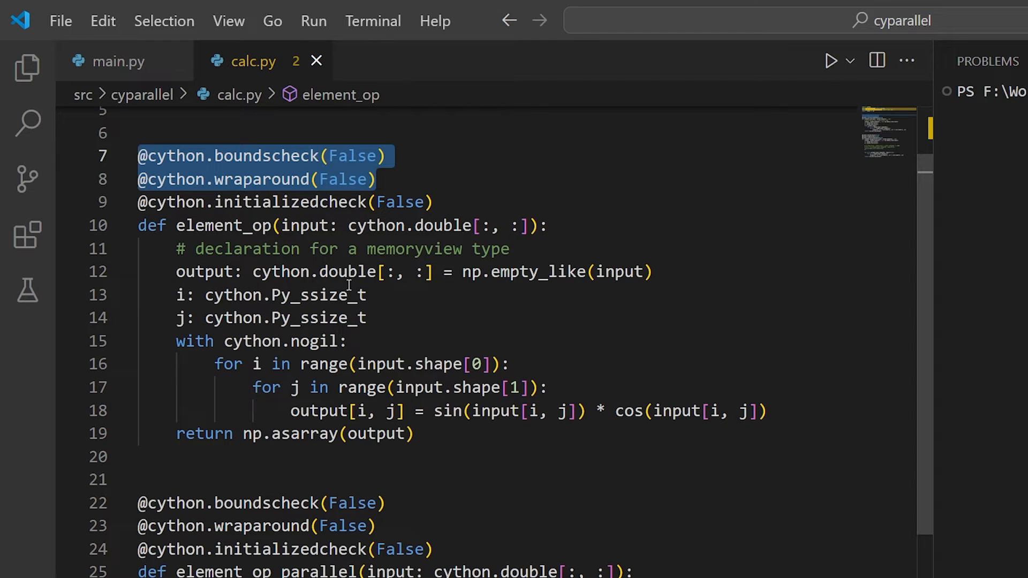
{"action": "left_click", "coordinate": [299, 271]}
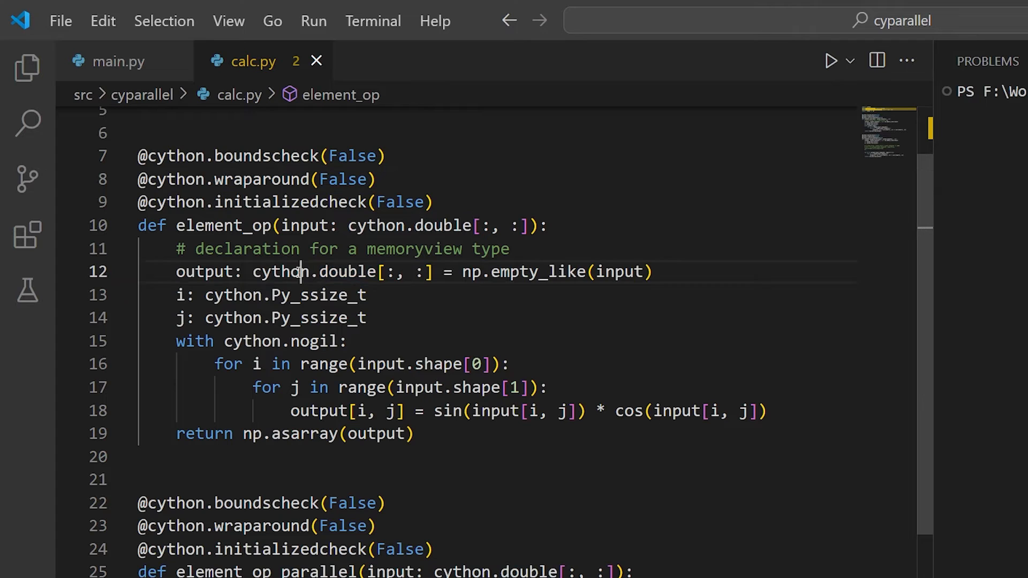
{"action": "double_click", "coordinate": [313, 271]}
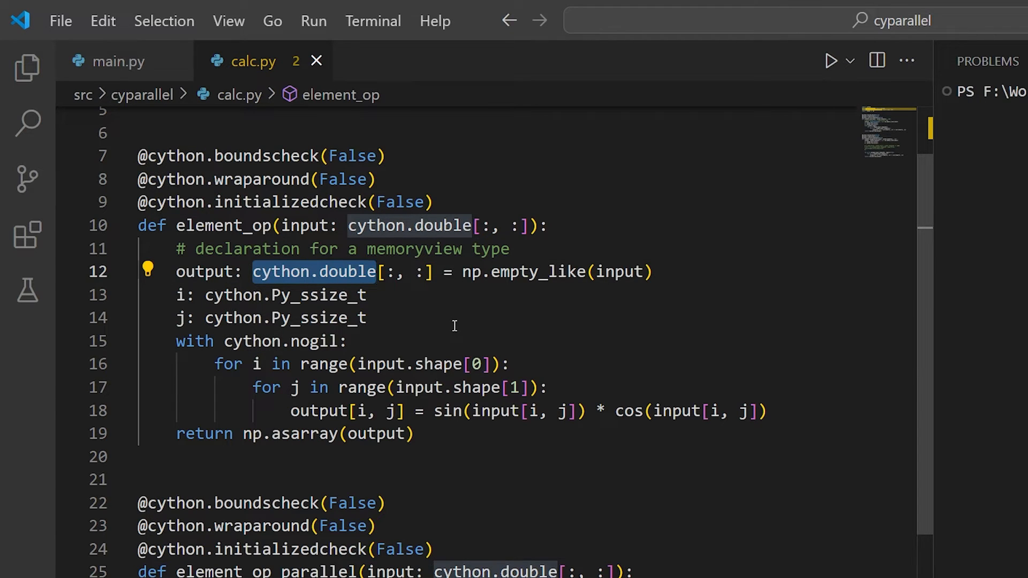
{"action": "mouse_move", "coordinate": [415, 217]}
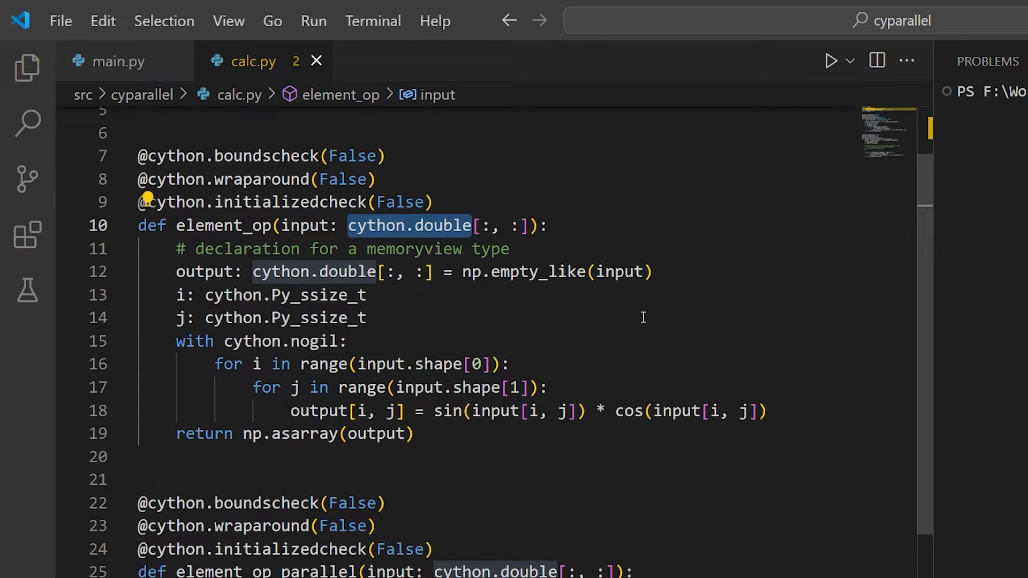
{"action": "mouse_move", "coordinate": [632, 325]}
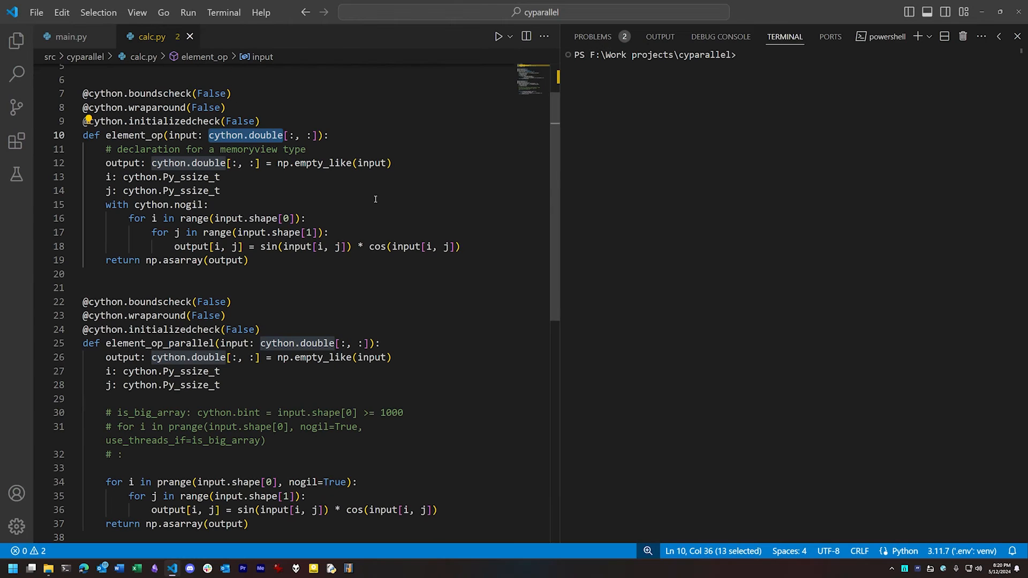
{"action": "mouse_move", "coordinate": [265, 273]}
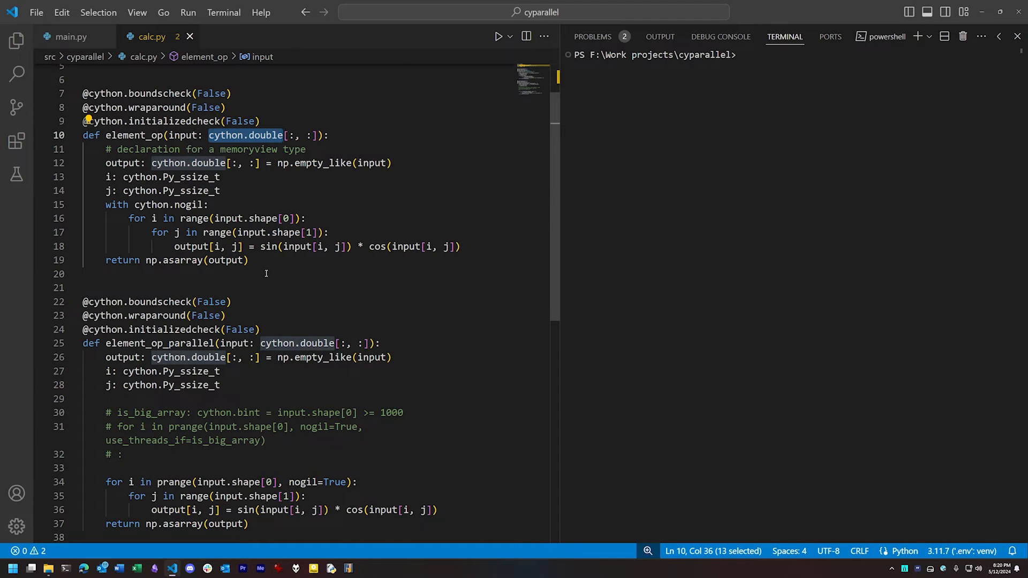
Step: Switch to main.py, scroll to the main benchmark function and focus the terminal for a command
{"action": "left_click", "coordinate": [72, 36]}
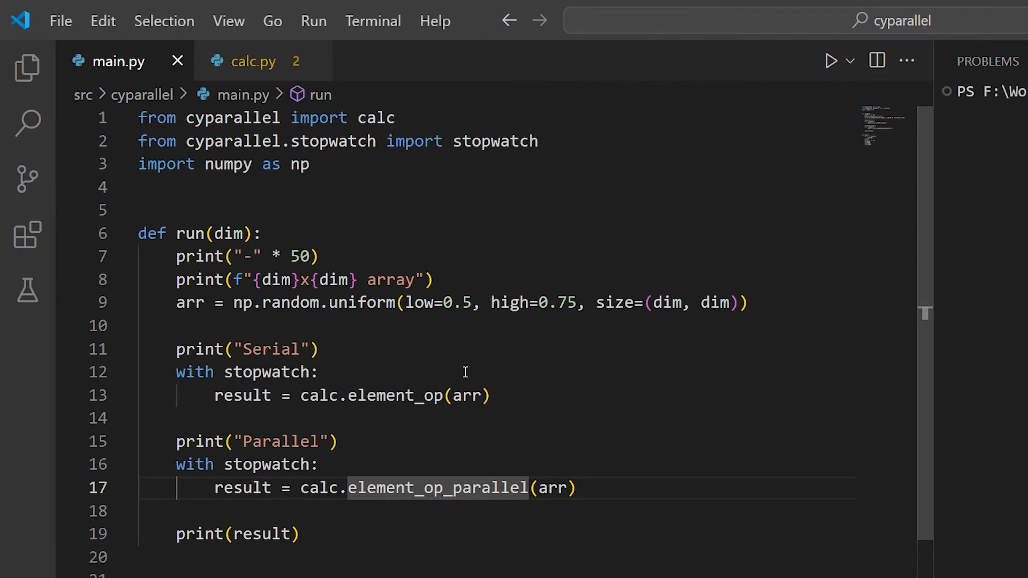
{"action": "left_click", "coordinate": [369, 557]}
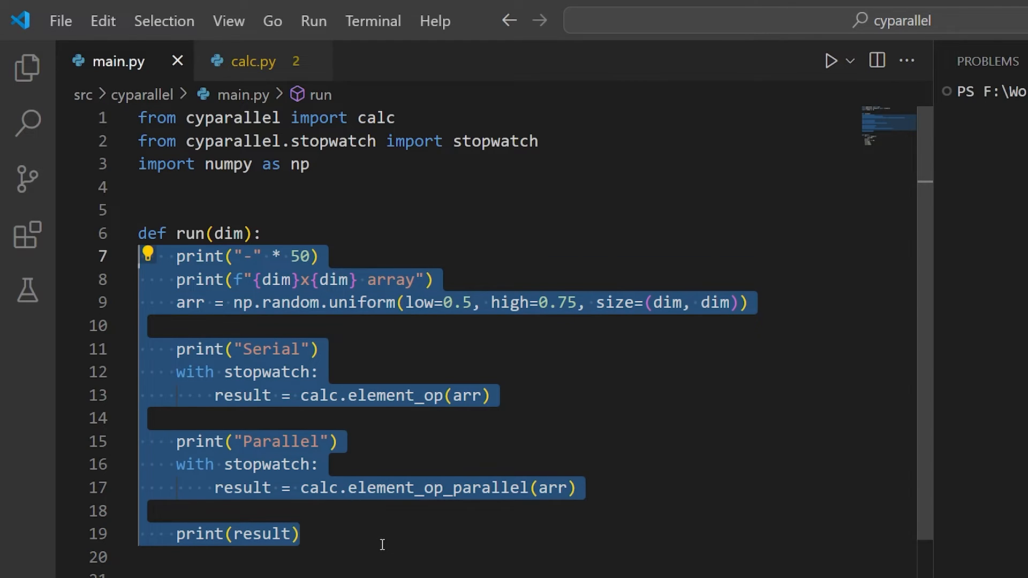
{"action": "scroll", "scroll_direction": "down", "scroll_amount": 3}
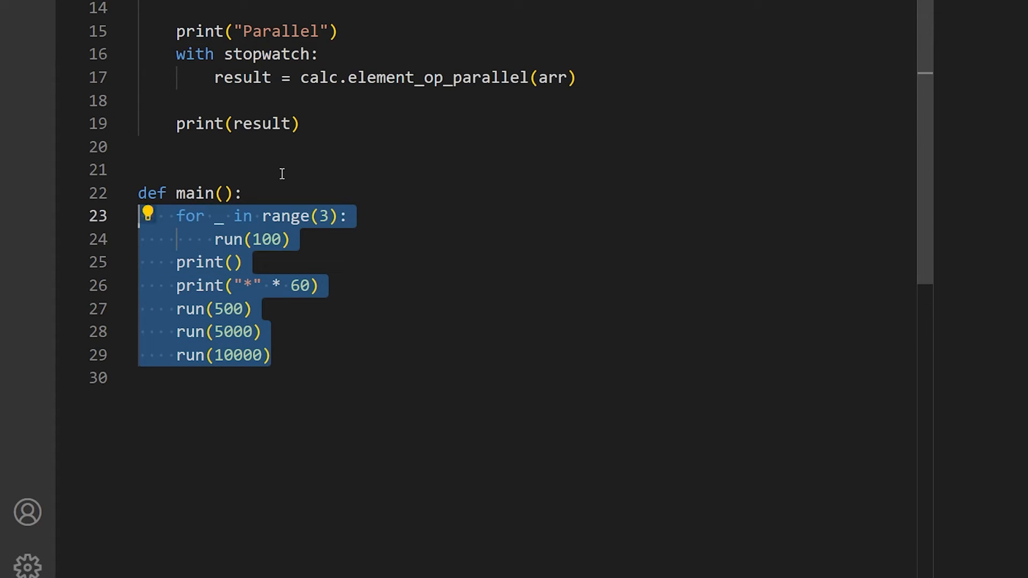
{"action": "mouse_move", "coordinate": [343, 181]}
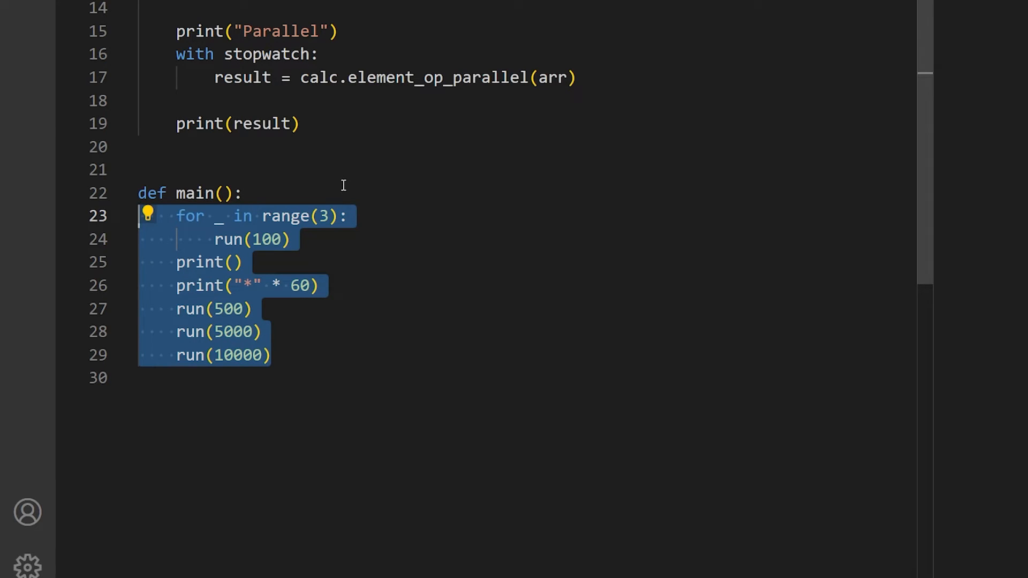
{"action": "left_click", "coordinate": [244, 193]}
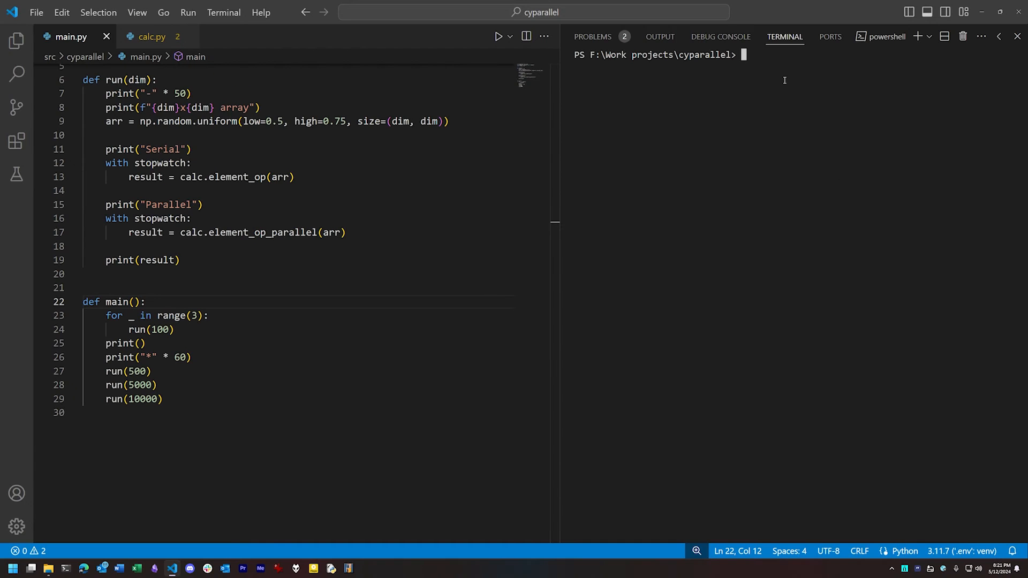
{"action": "type", "text": "cyparallel.exe"}
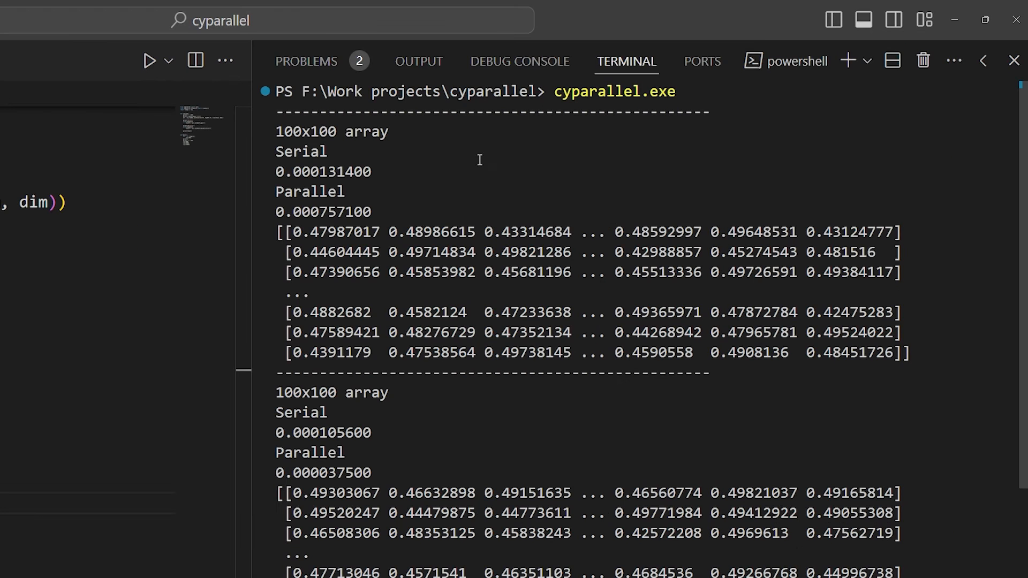
{"action": "double_click", "coordinate": [328, 211]}
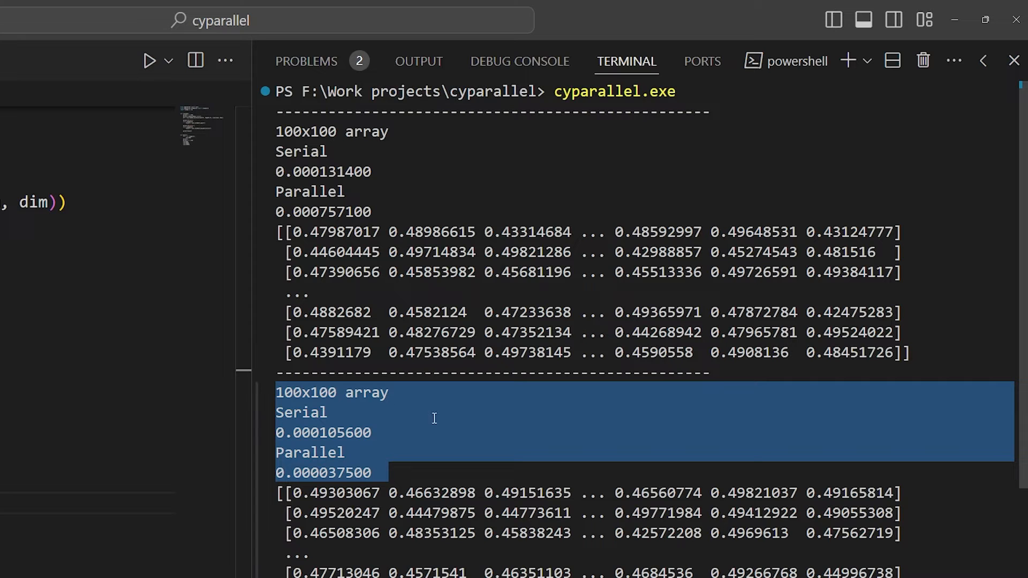
{"action": "mouse_move", "coordinate": [430, 423]}
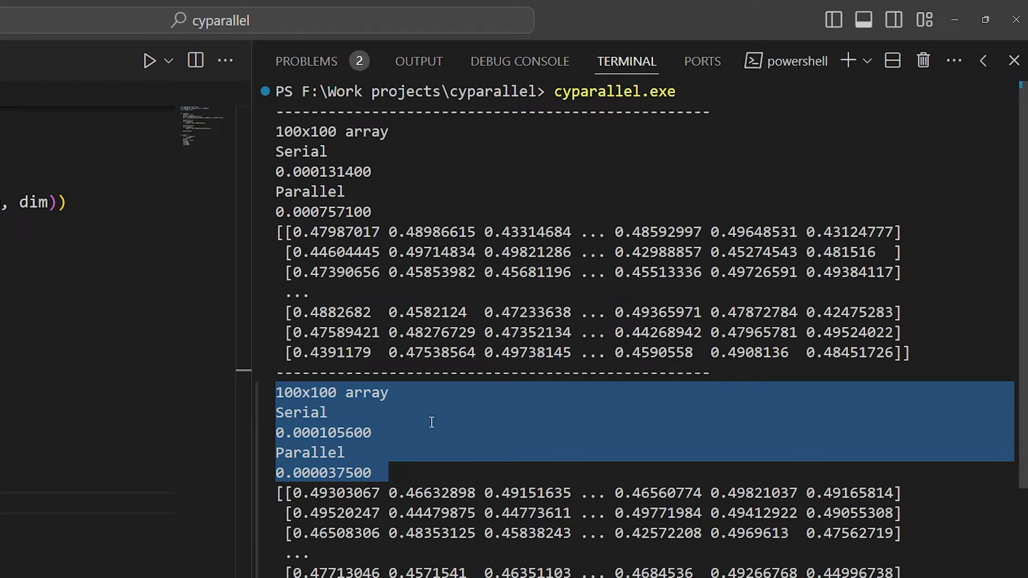
{"action": "scroll", "scroll_direction": "down", "scroll_amount": 3}
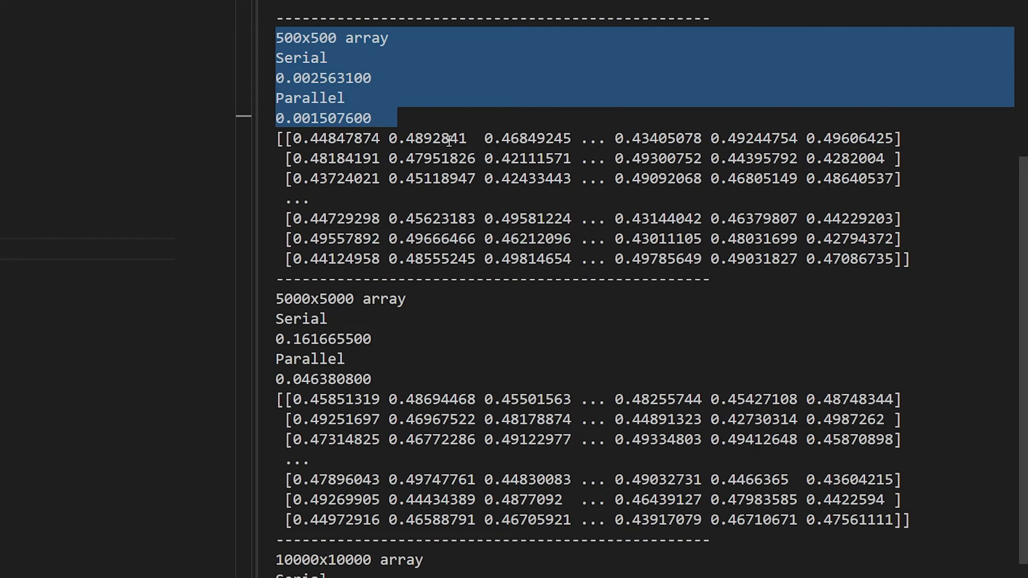
{"action": "scroll", "scroll_direction": "down", "scroll_amount": 3}
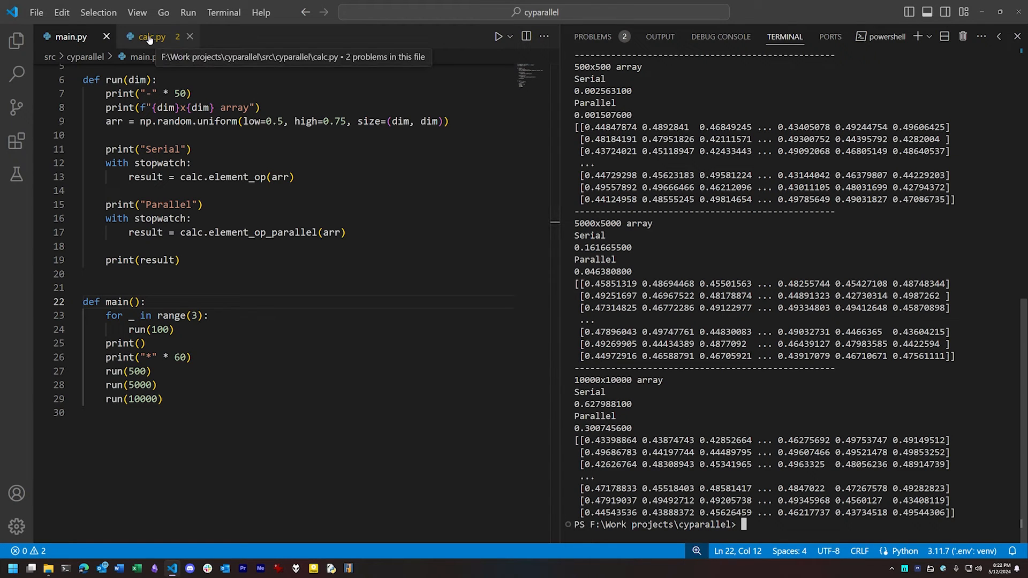
Step: In calc.py, select the is_big_array / use_threads_if lines and toggle them commented with Ctrl+/
{"action": "left_click", "coordinate": [151, 36]}
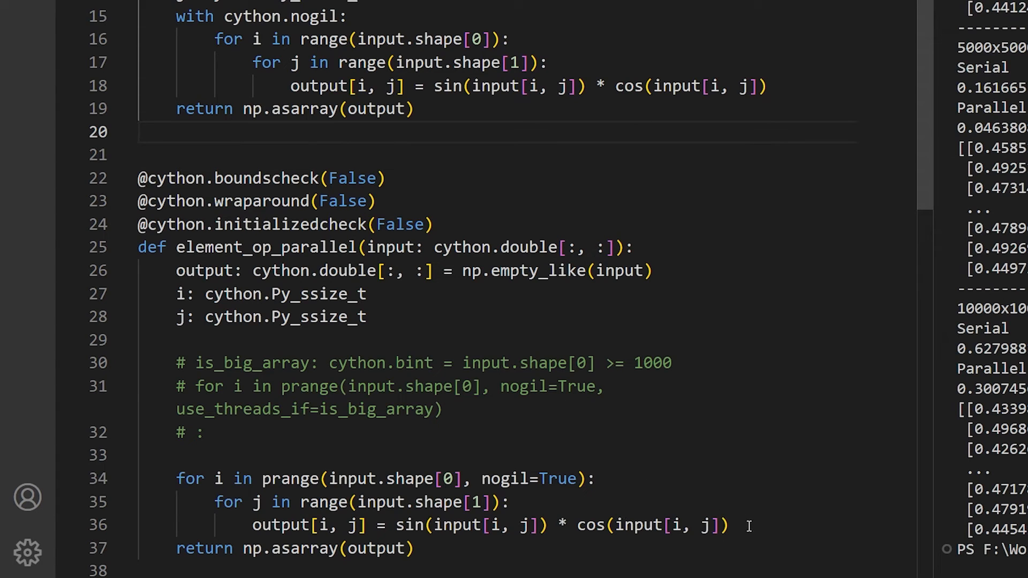
{"action": "left_click_drag", "start_coordinate": [177, 479], "coordinate": [728, 525]}
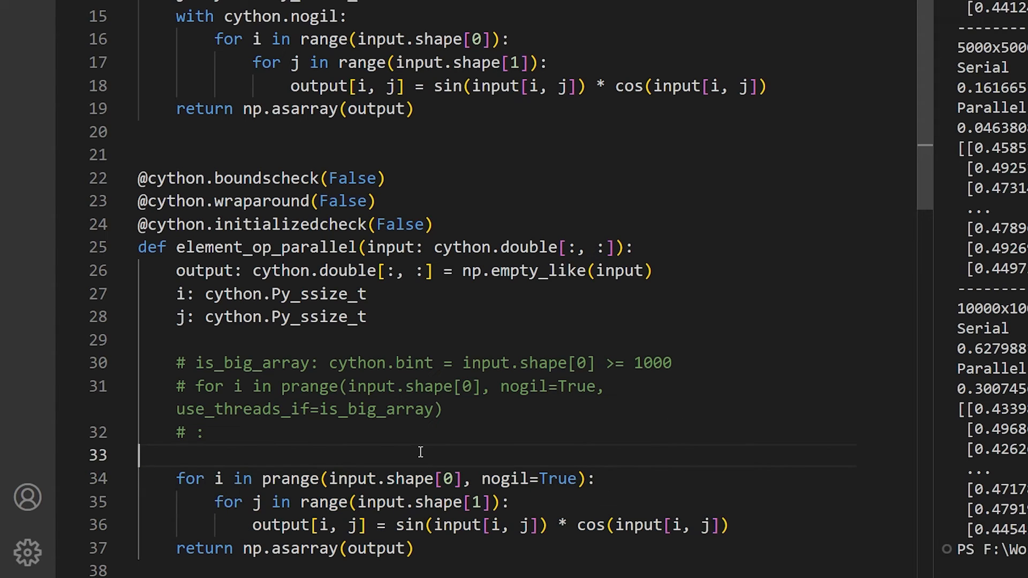
{"action": "mouse_move", "coordinate": [661, 420]}
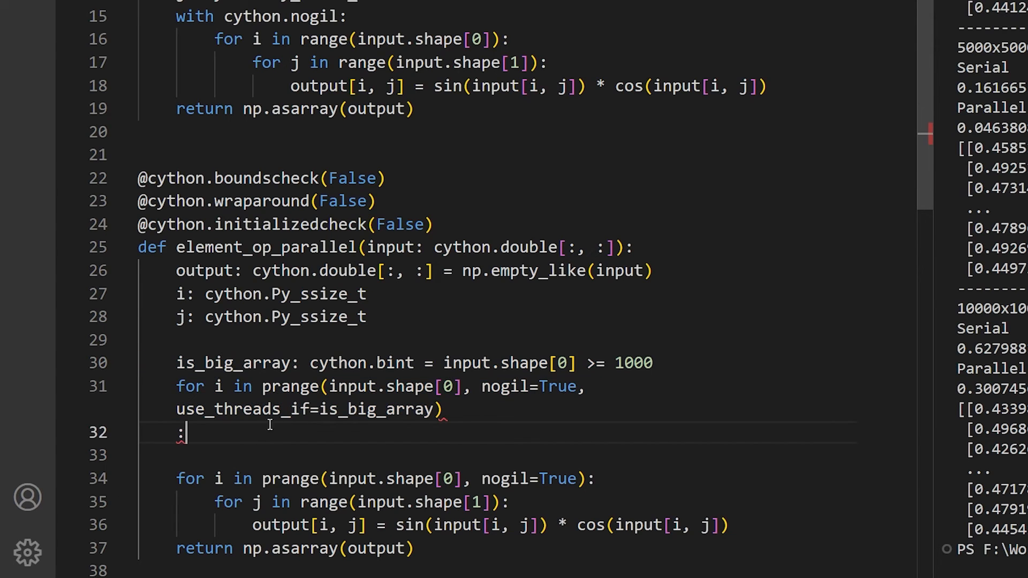
{"action": "mouse_move", "coordinate": [284, 443]}
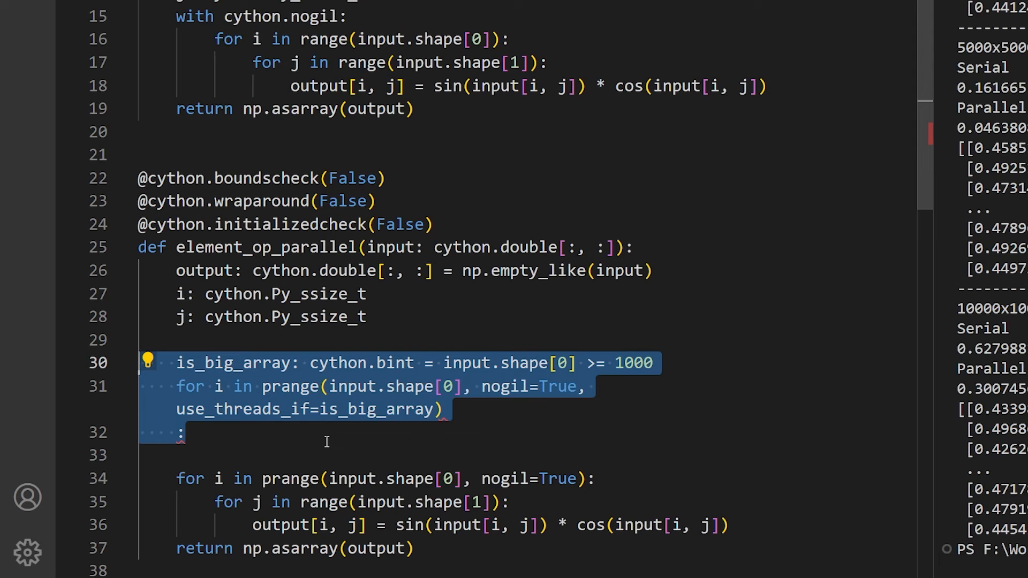
{"action": "key", "text": "ctrl+/"}
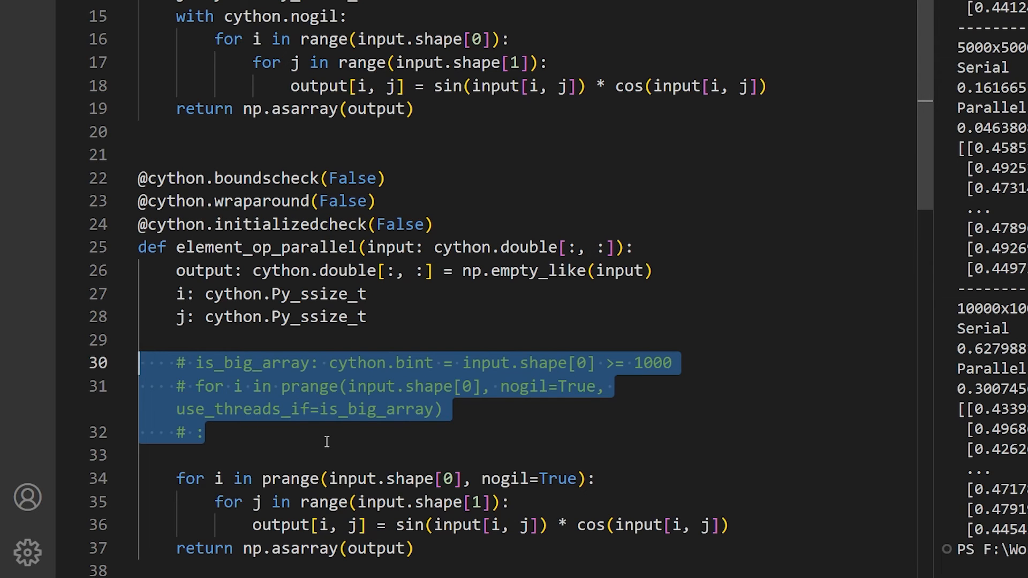
Step: Inspect element_op's cython.double type and the terminal timings, then return to main.py
{"action": "left_click", "coordinate": [205, 432]}
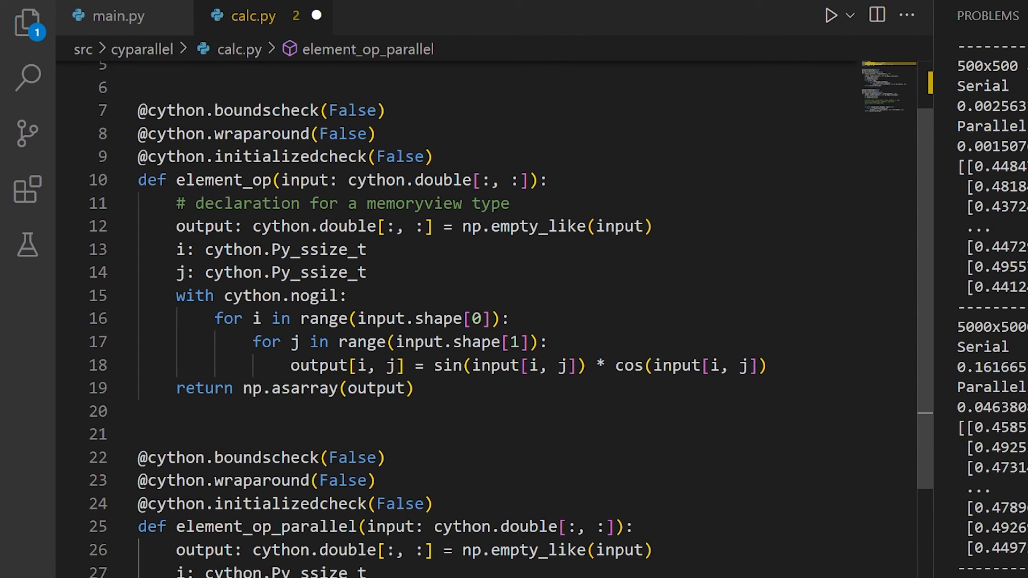
{"action": "double_click", "coordinate": [409, 180]}
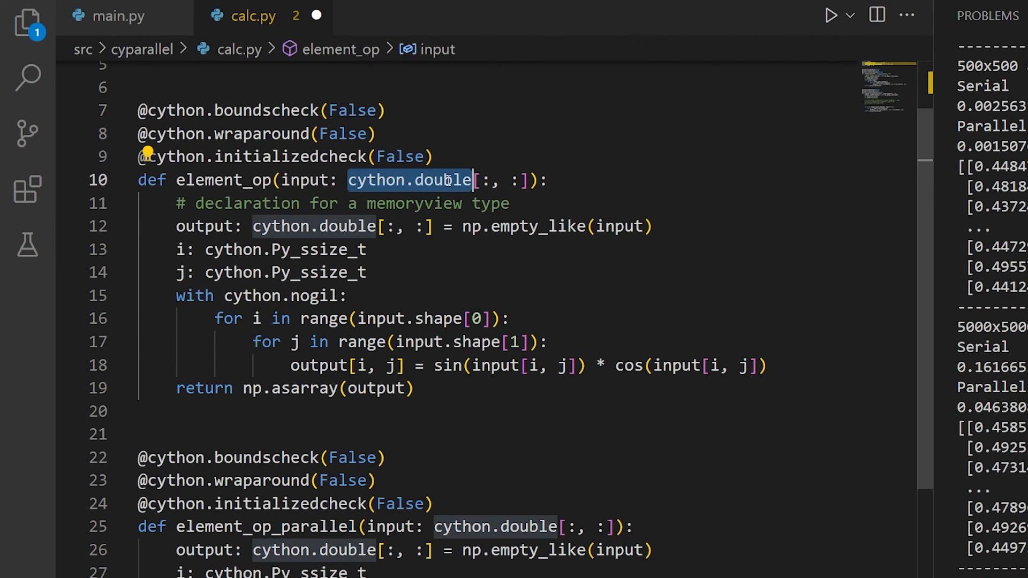
{"action": "mouse_move", "coordinate": [476, 269]}
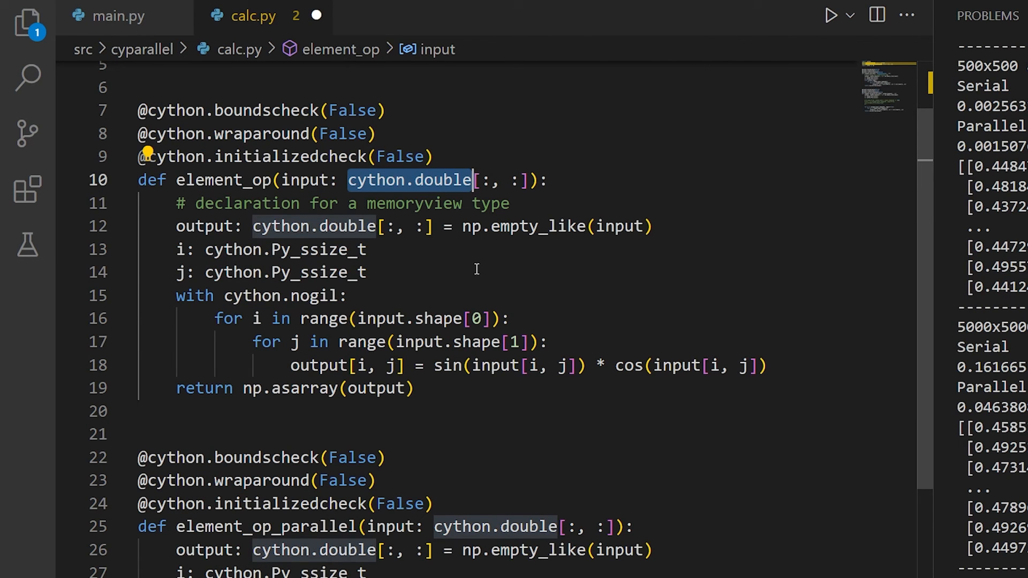
{"action": "mouse_move", "coordinate": [473, 267]}
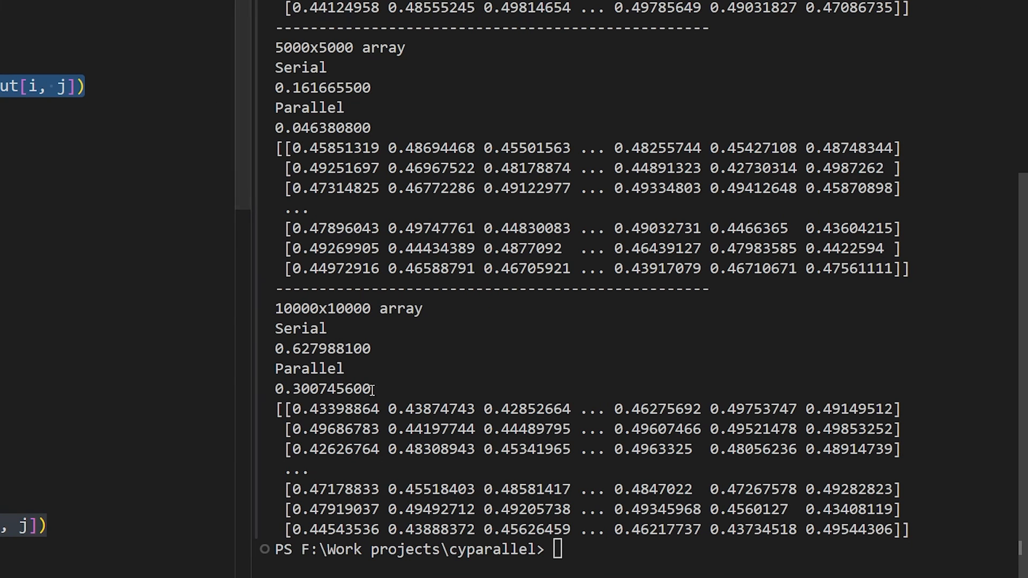
{"action": "left_click_drag", "start_coordinate": [275, 309], "coordinate": [379, 389]}
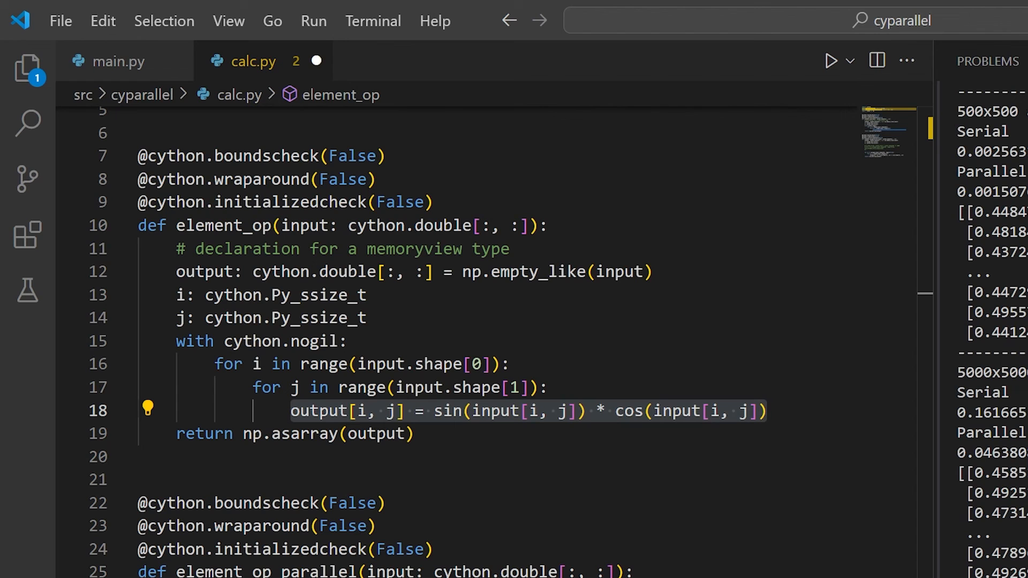
{"action": "left_click", "coordinate": [118, 61]}
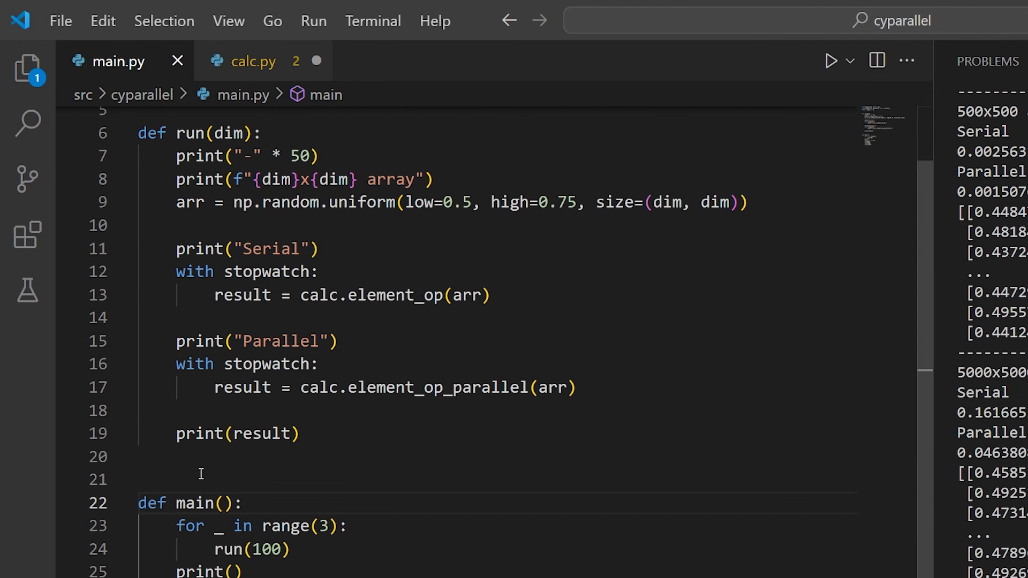
{"action": "mouse_move", "coordinate": [525, 297]}
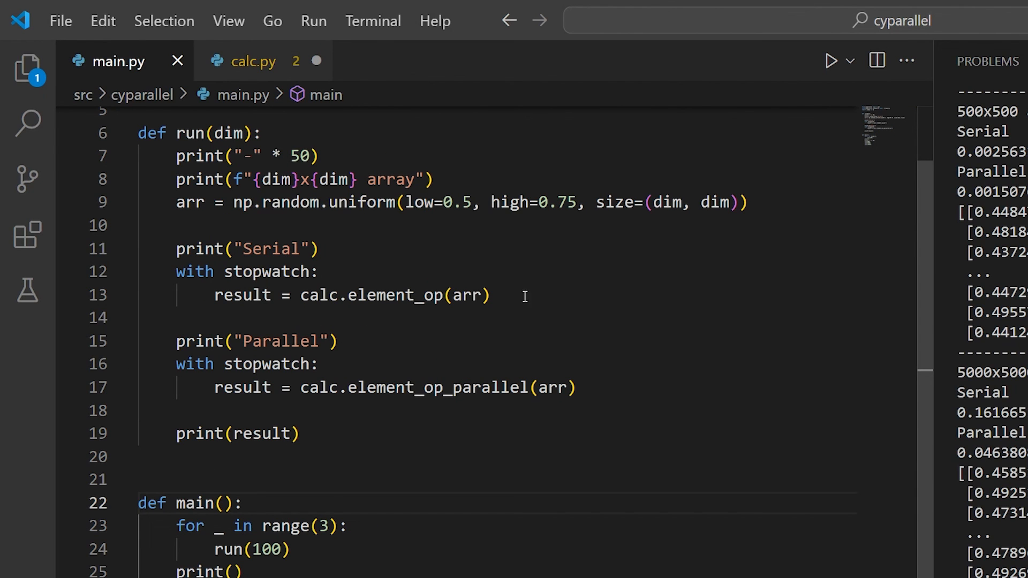